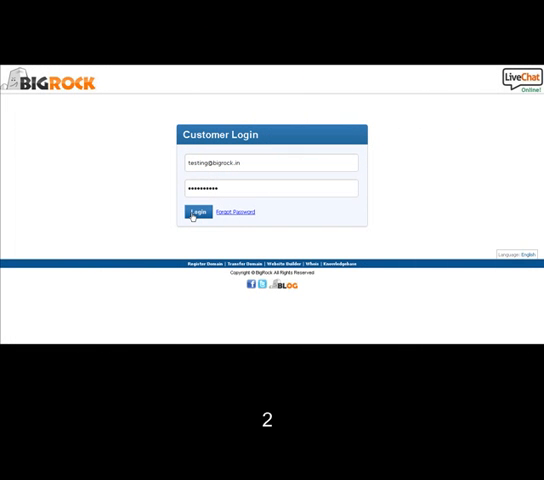
- Log in to the customer account with the entered email and password
click(196, 212)
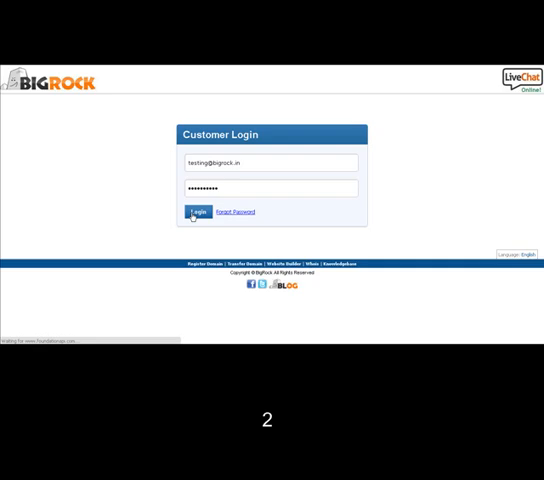
click(196, 212)
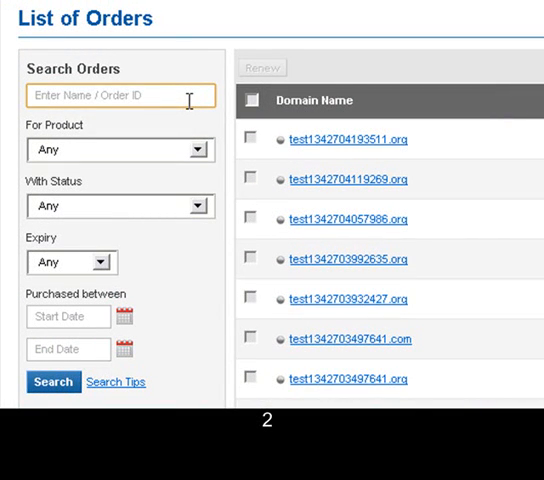
- Search orders for 'bigrock' under Web Services and open the bigrocktest.com result
text(bigrocktest.com)
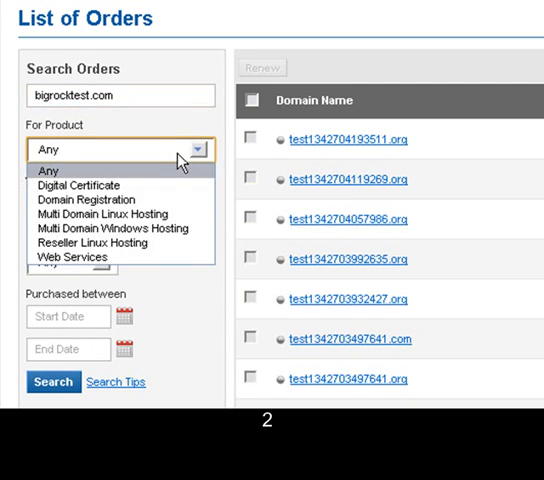
click(72, 256)
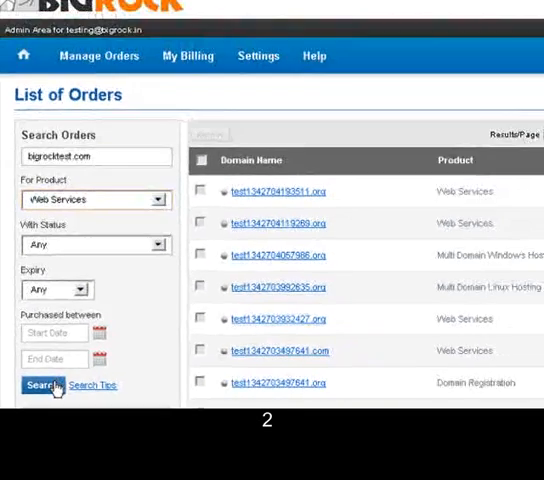
click(44, 384)
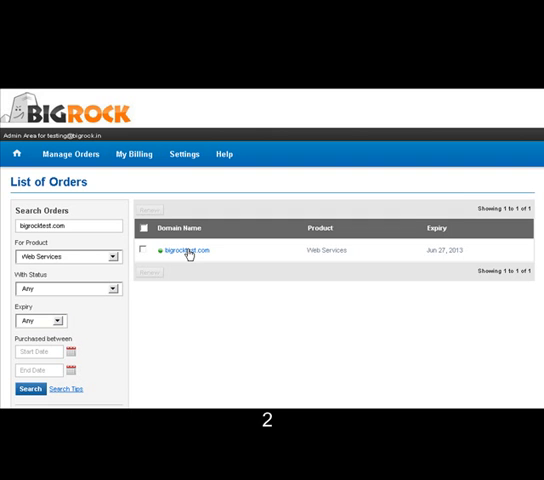
click(188, 250)
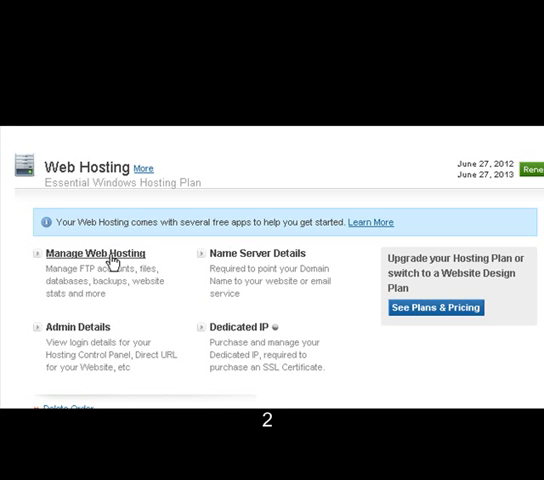
- Launch Parallels Plesk Panel via Manage Web Hosting for bigrocktest.com
click(96, 252)
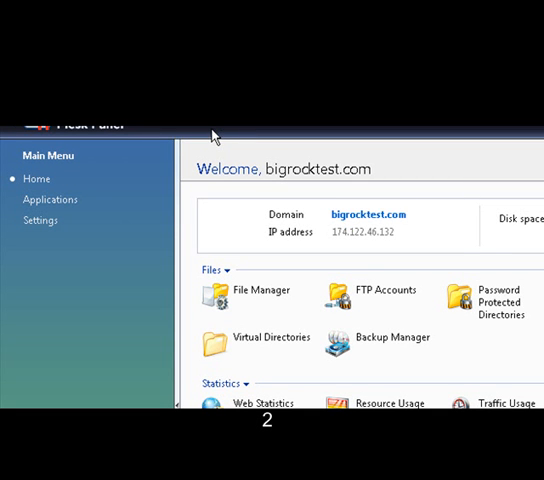
mouse_move(236, 262)
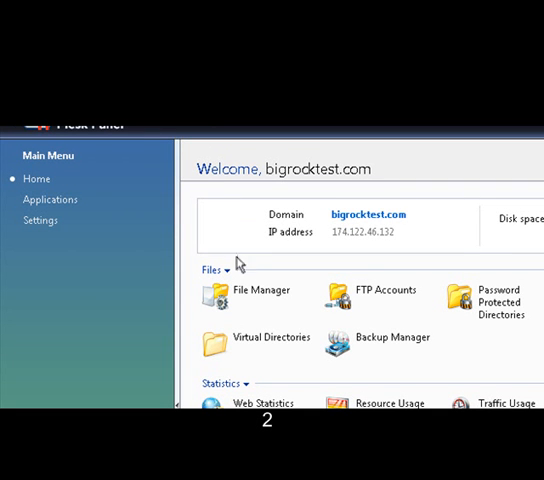
mouse_move(240, 296)
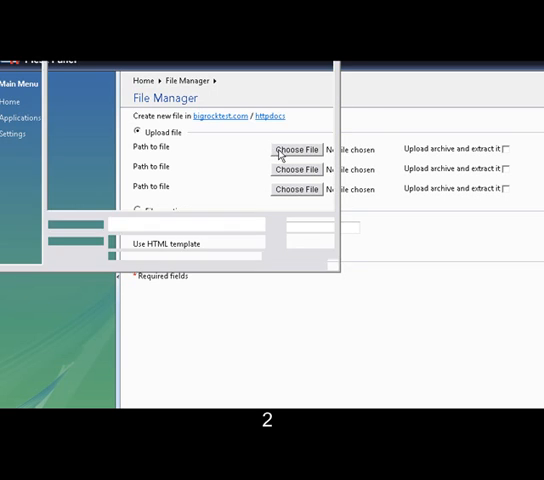
- Choose the local index.aspx file and upload it into httpdocs
click(296, 150)
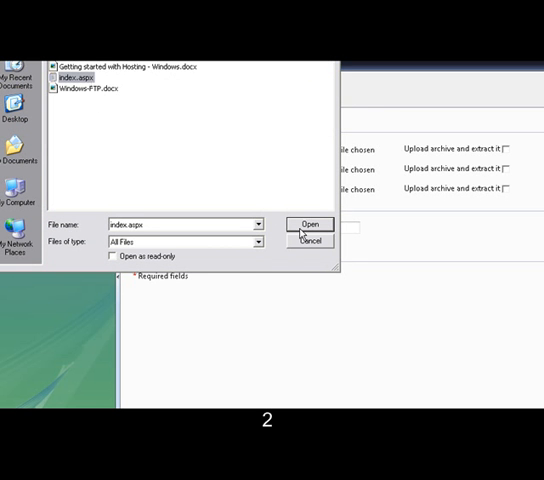
click(308, 224)
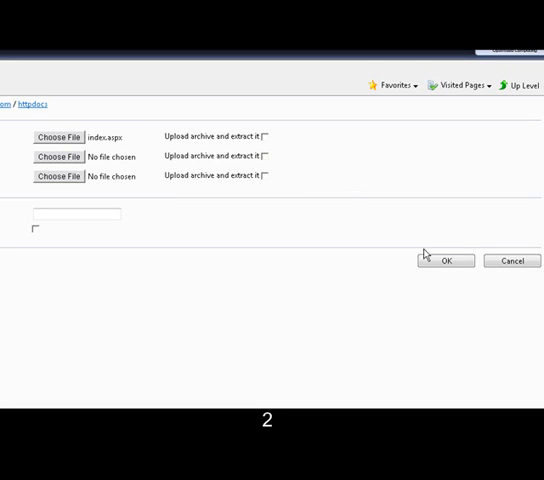
click(444, 260)
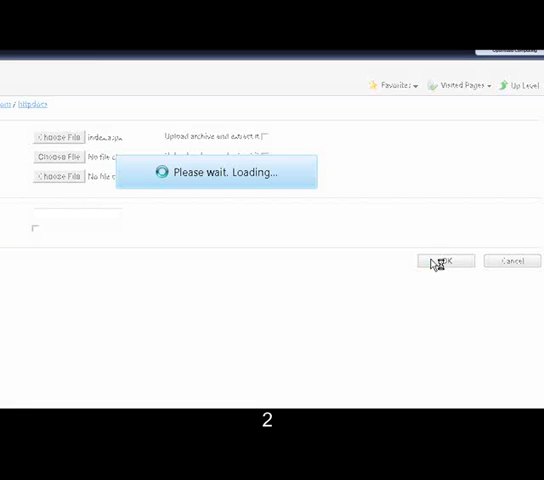
click(444, 260)
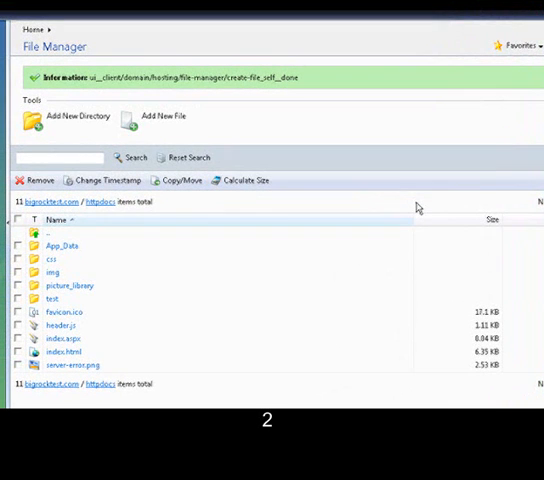